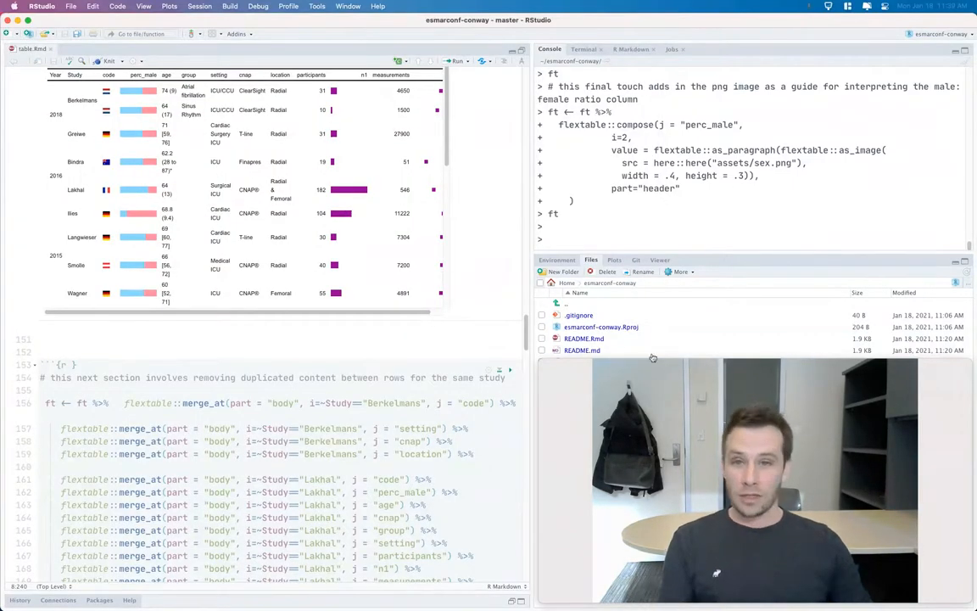
# - Scroll to the 'initiate the flextable' chunk showing the plain table from data %>% flextable()
pyautogui.scroll(-3)
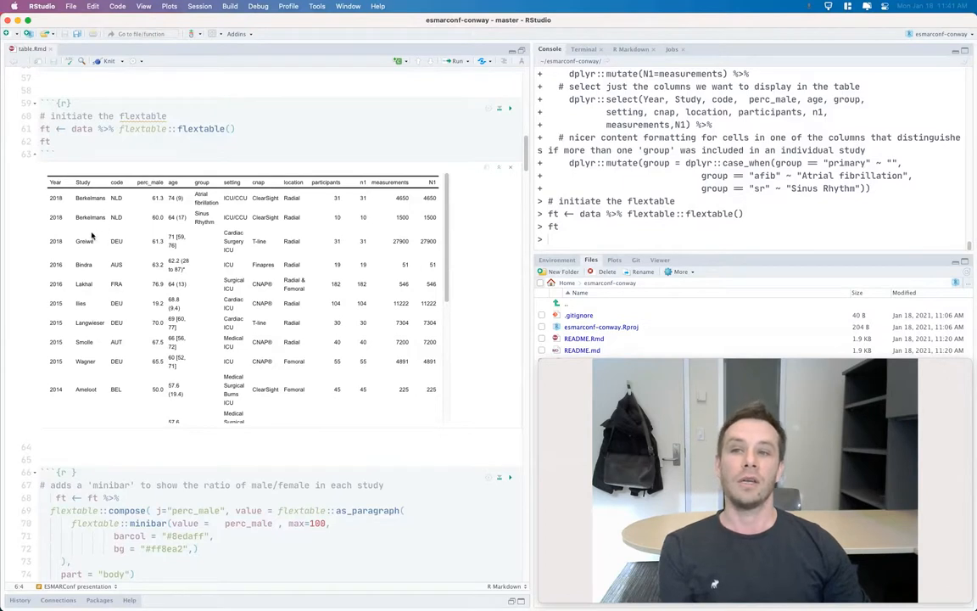
pyautogui.moveTo(126, 323)
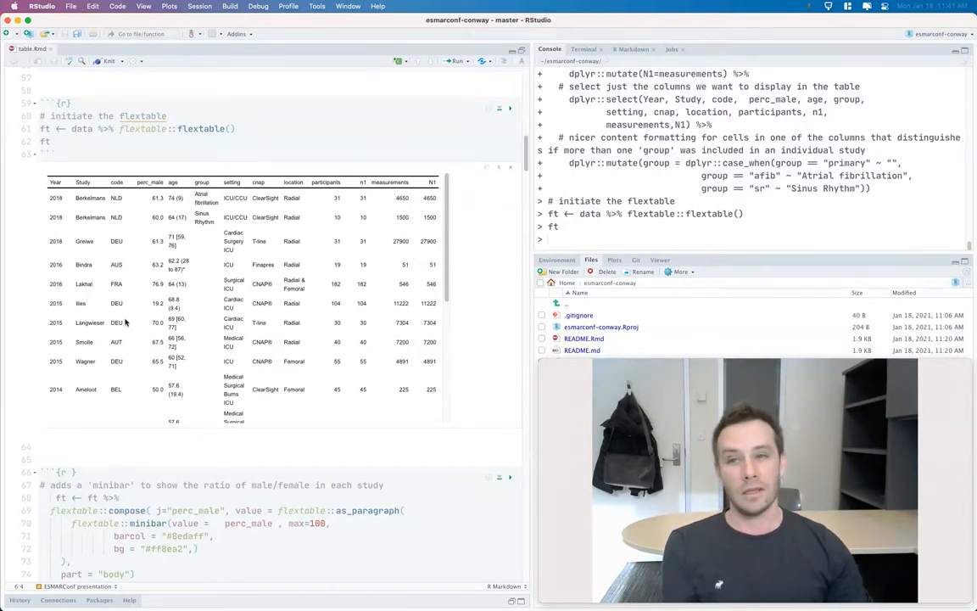
pyautogui.moveTo(145, 269)
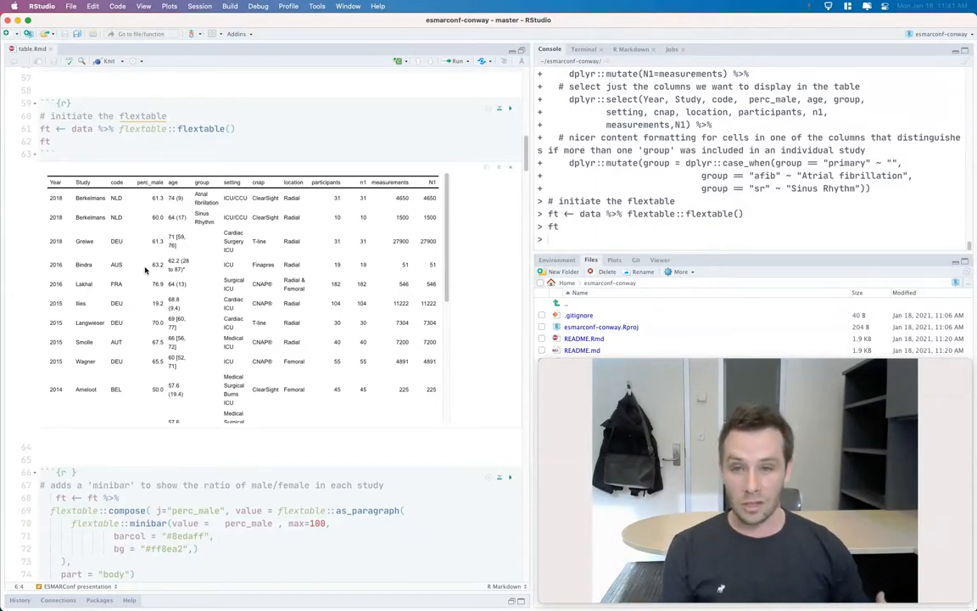
pyautogui.moveTo(271, 322)
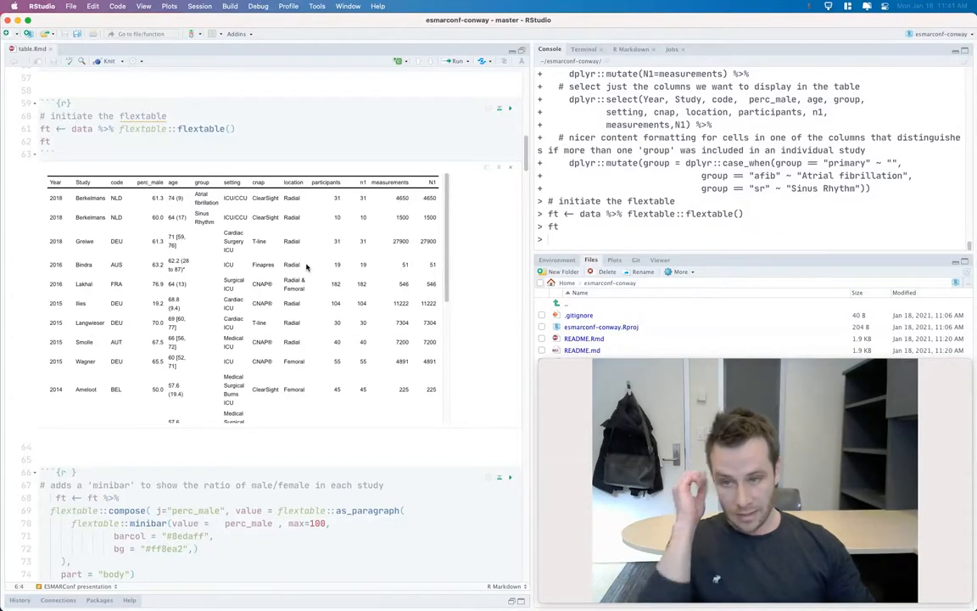
# - Render perc_male as minibars with bar colour #8edaff on #ff8ea2 background, checking both colours
pyautogui.scroll(-3)
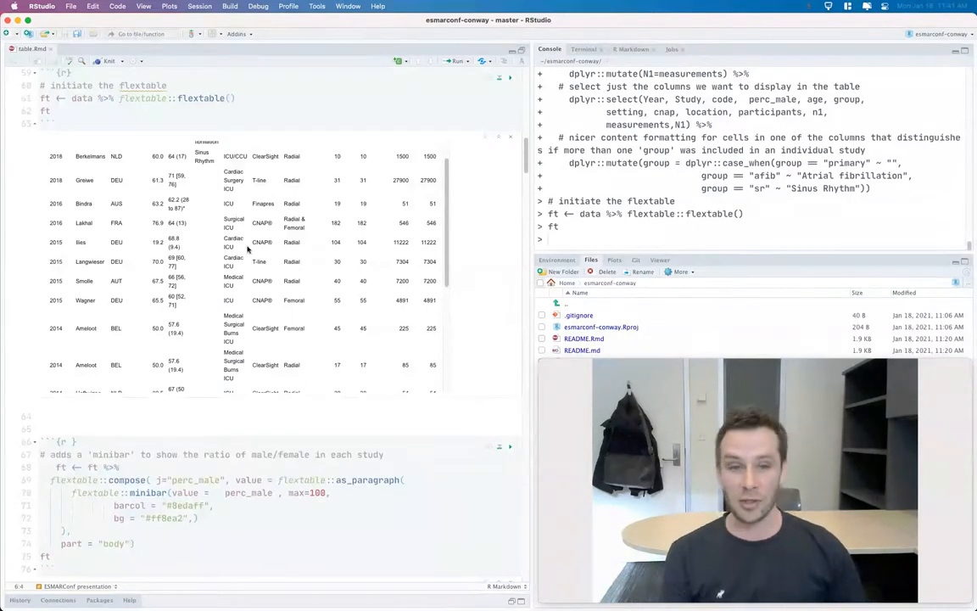
pyautogui.scroll(-3)
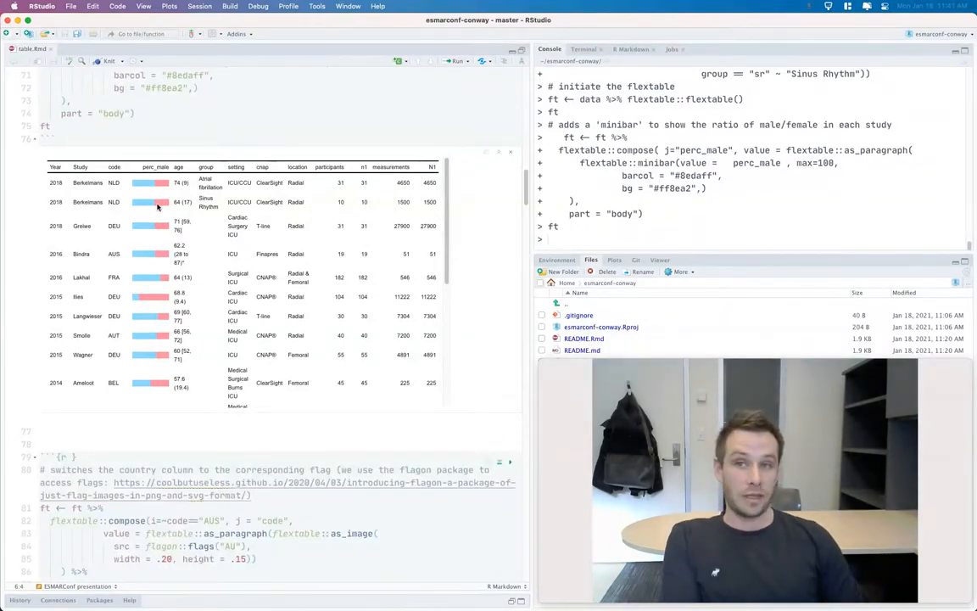
pyautogui.scroll(3)
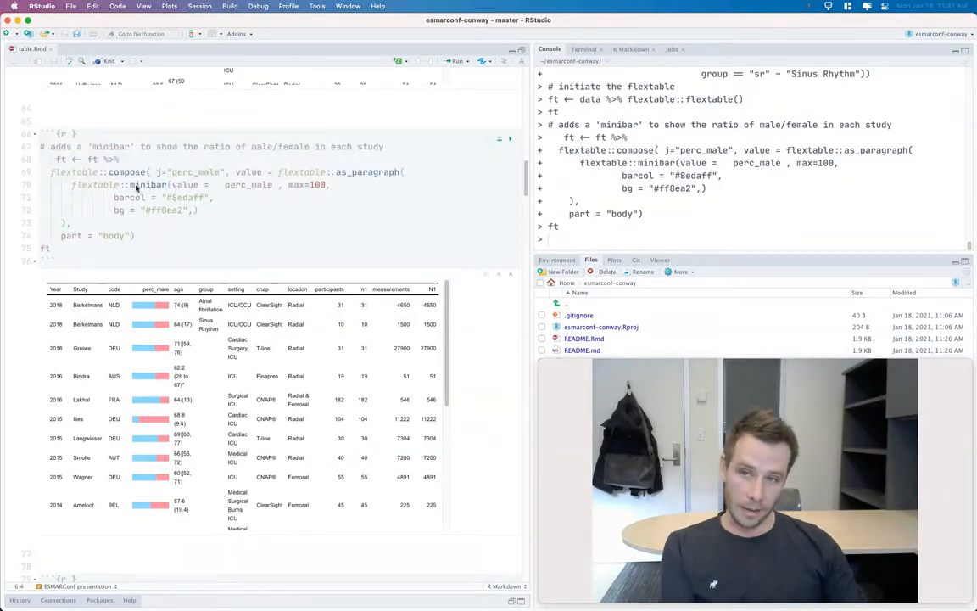
pyautogui.moveTo(148, 185)
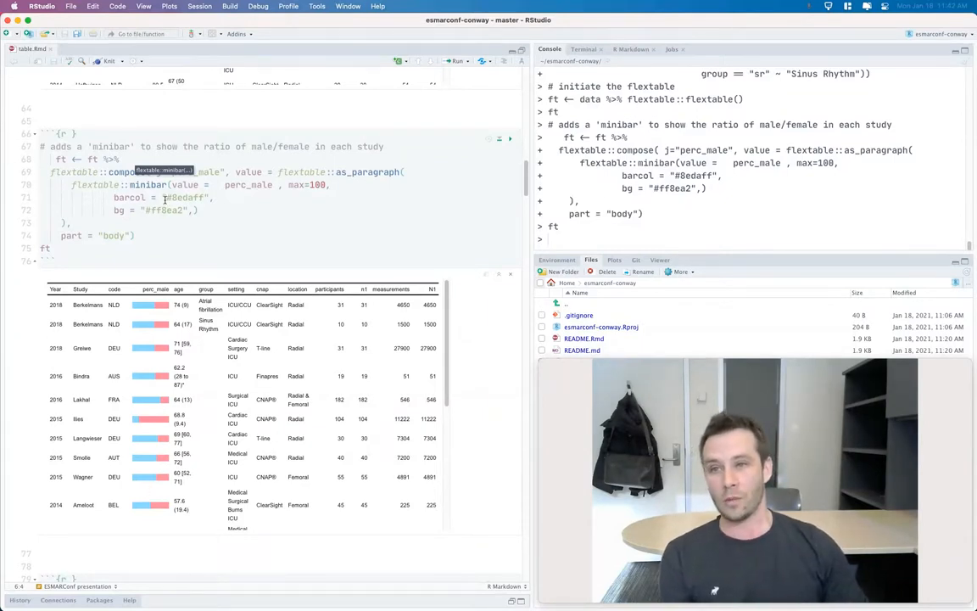
pyautogui.click(176, 197)
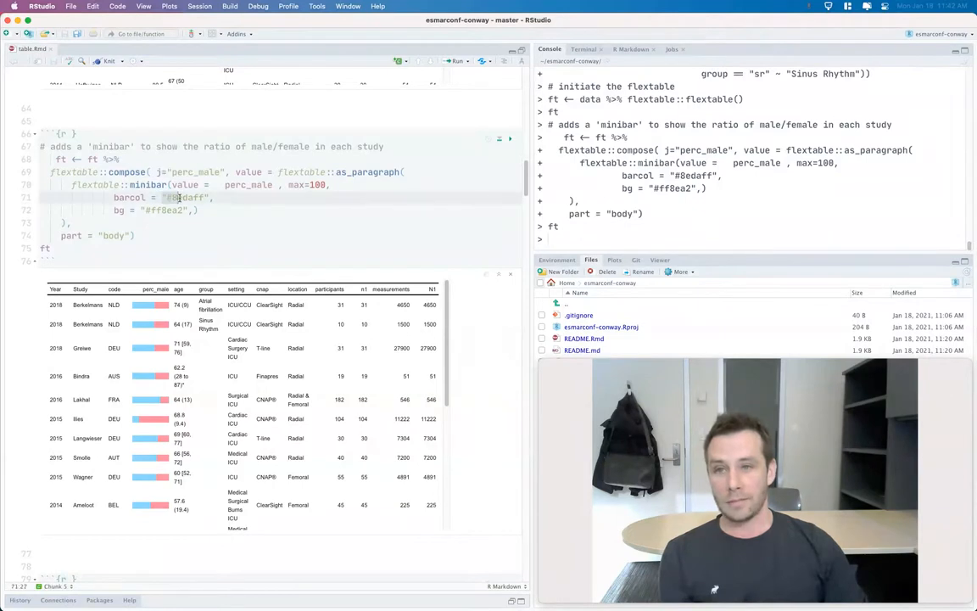
pyautogui.click(174, 210)
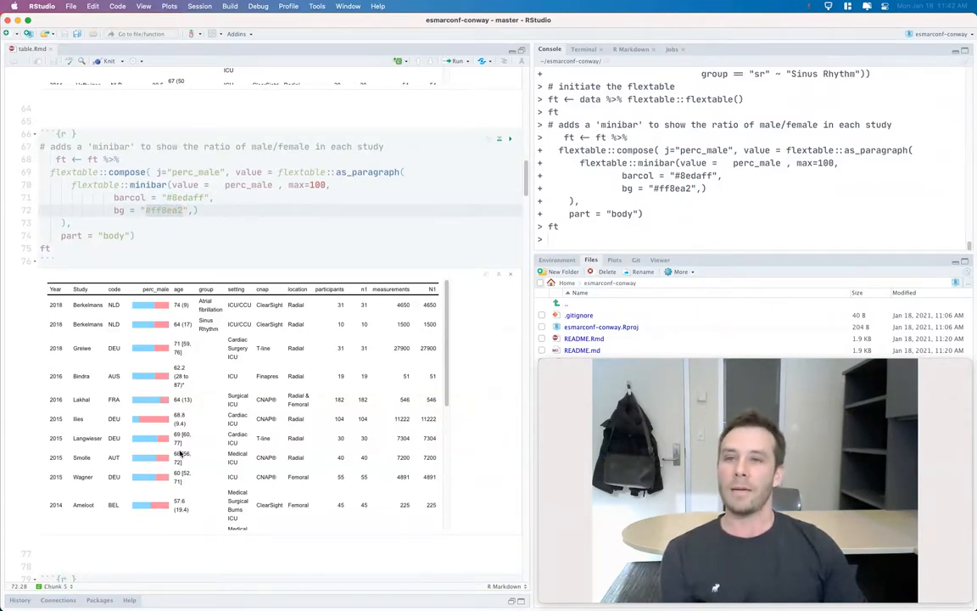
pyautogui.scroll(-3)
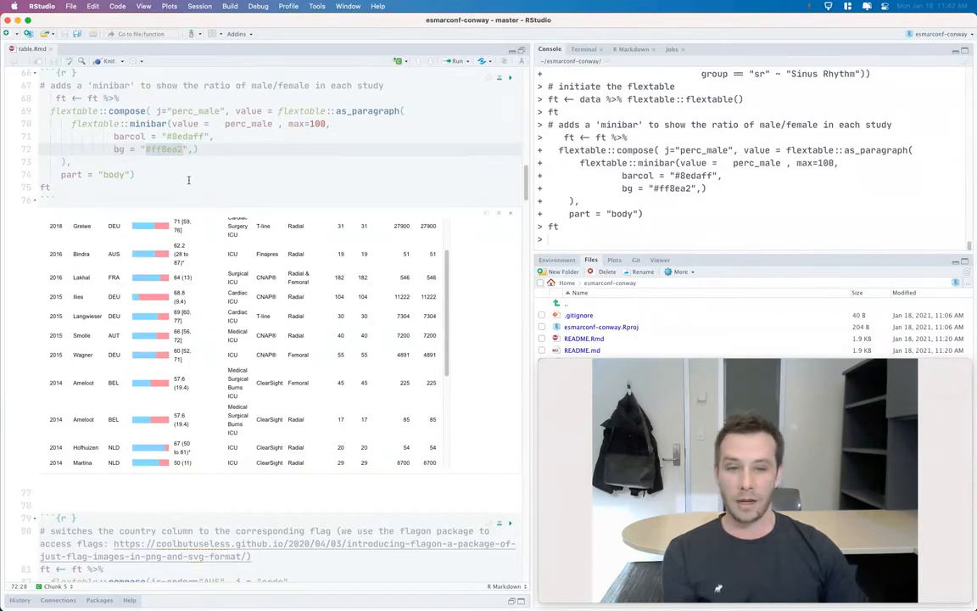
pyautogui.scroll(-3)
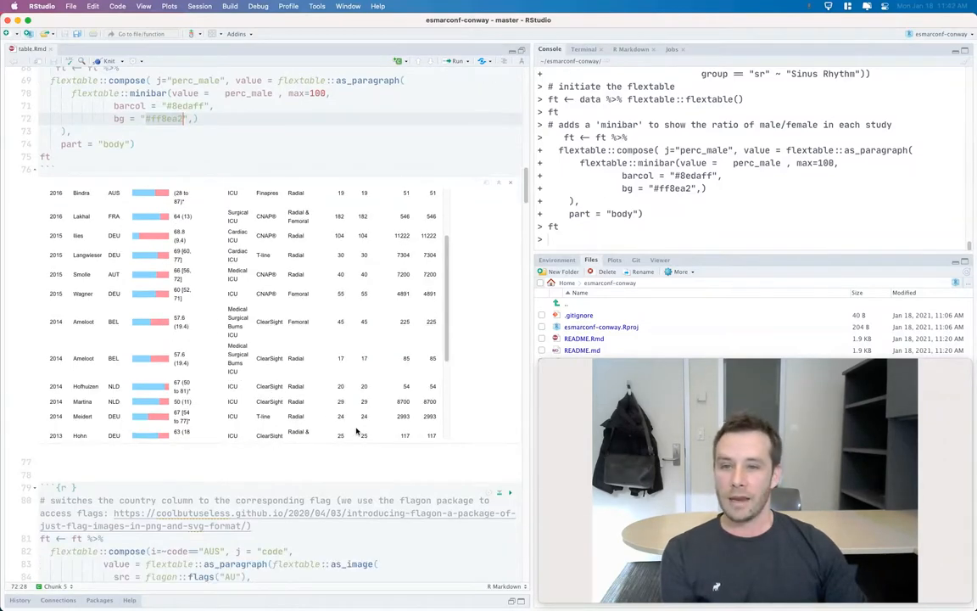
# - Compose flagon::flags images into the code column and review the flagged rows
pyautogui.scroll(-3)
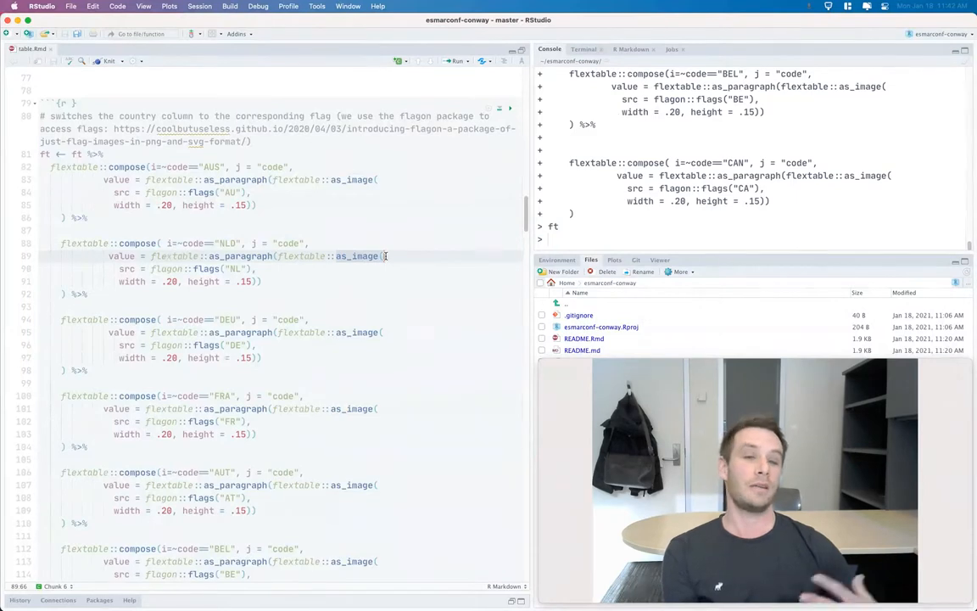
pyautogui.scroll(-3)
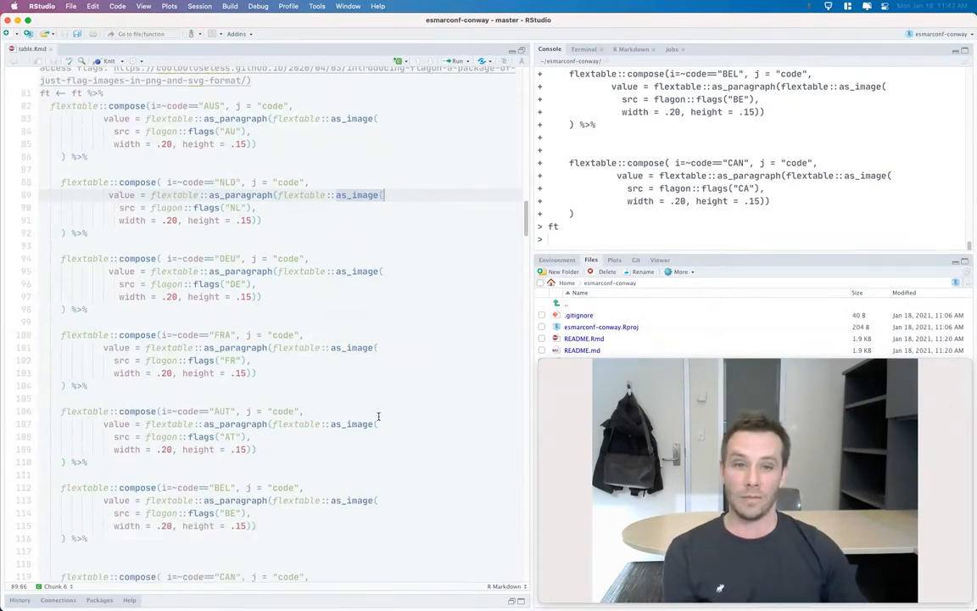
pyautogui.scroll(3)
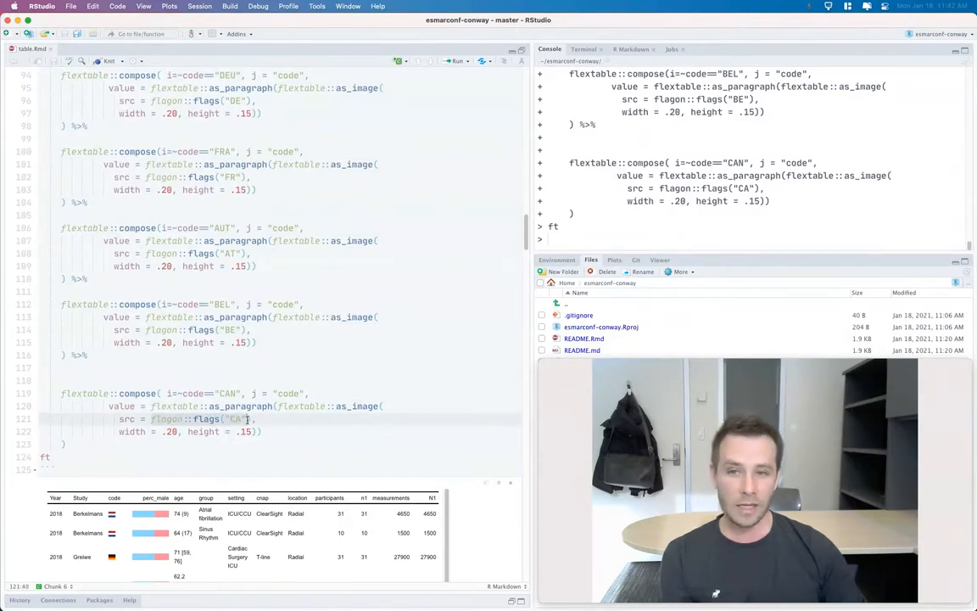
pyautogui.scroll(-3)
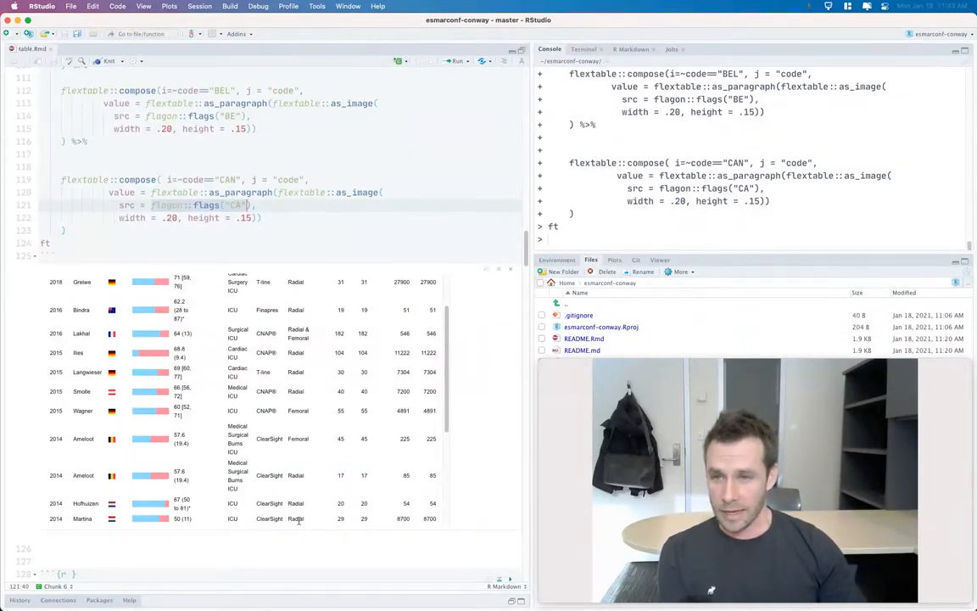
pyautogui.scroll(-3)
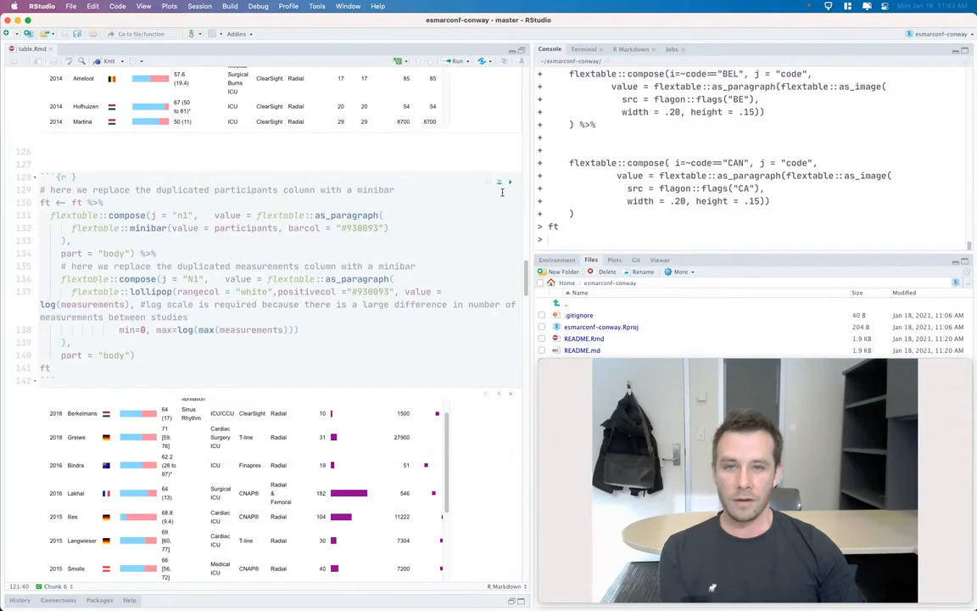
# - Merge duplicated Year and study cells with merge_v on body columns 1:2
pyautogui.scroll(3)
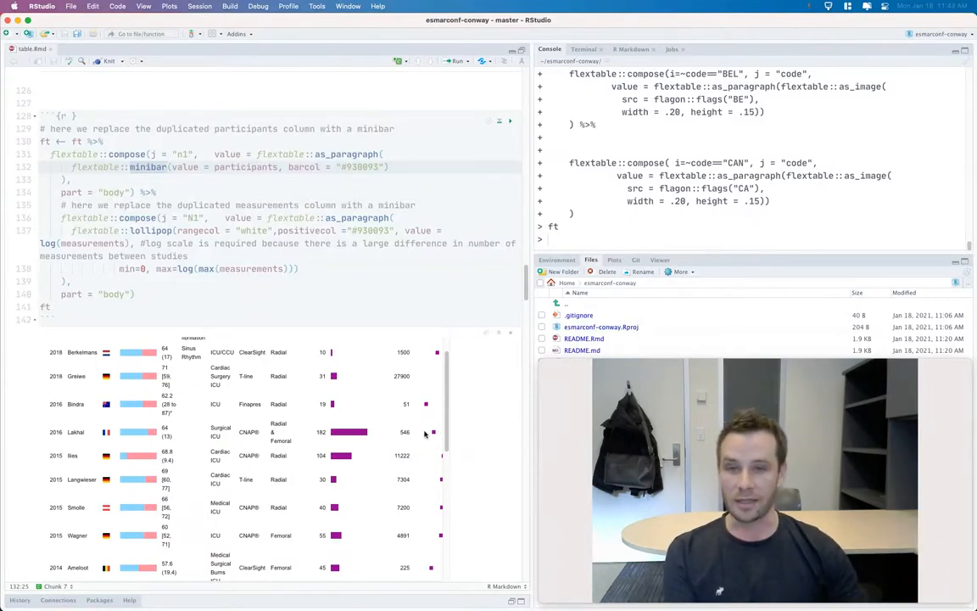
pyautogui.scroll(-3)
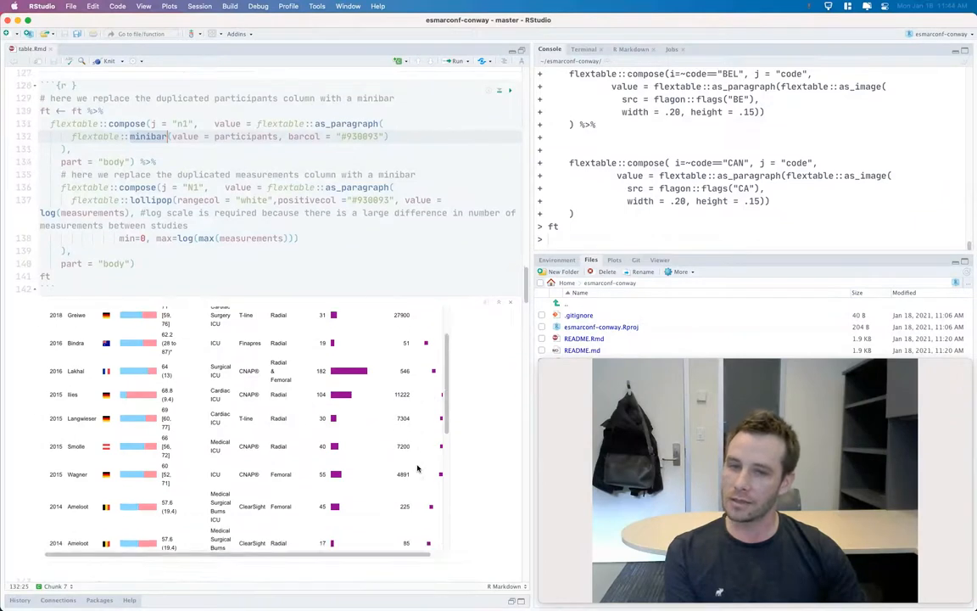
pyautogui.scroll(-3)
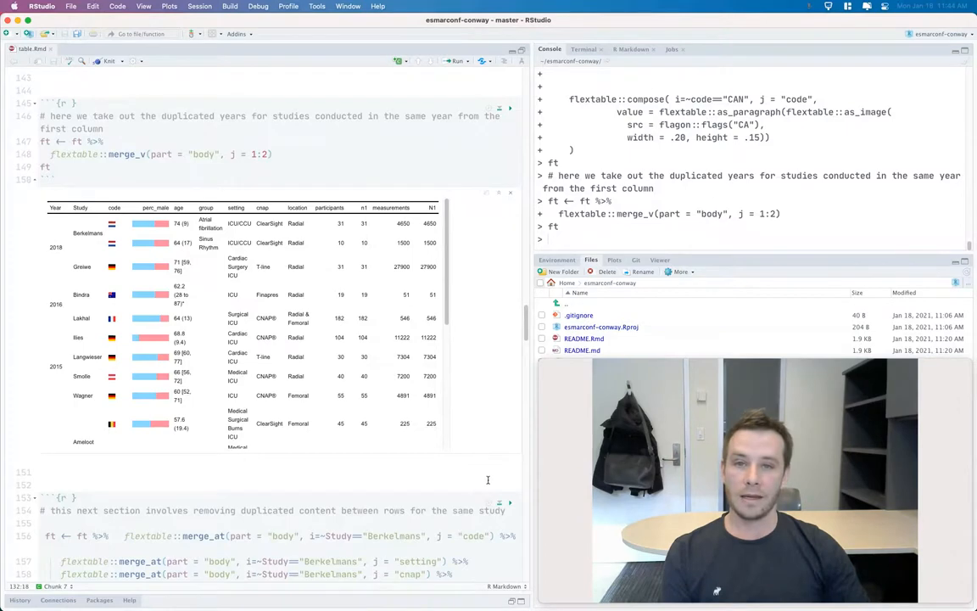
# - Merge duplicate cells for the Berkelmans, Lakhal, Ameloot and Meidert rows with merge_at
pyautogui.scroll(-3)
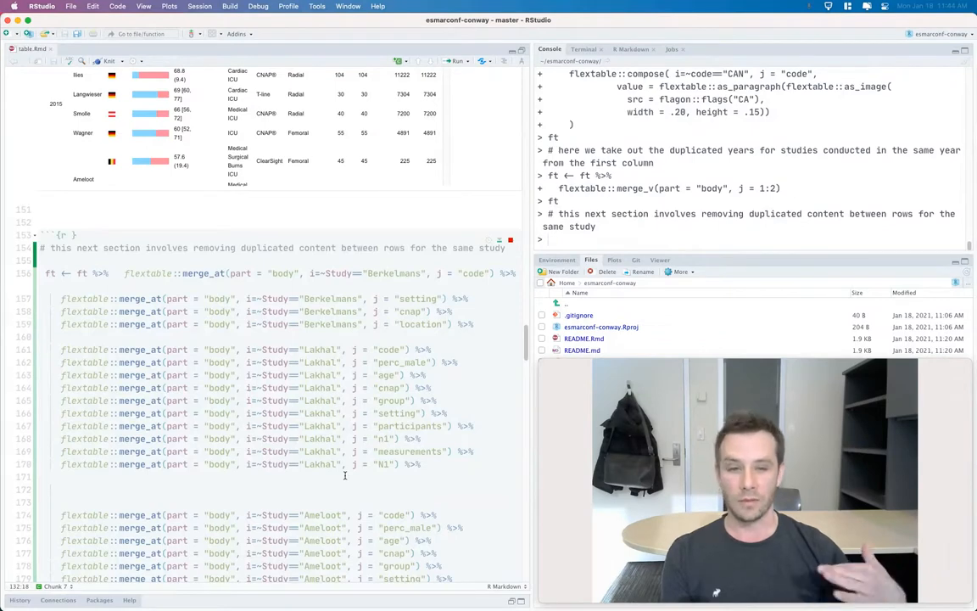
pyautogui.scroll(-3)
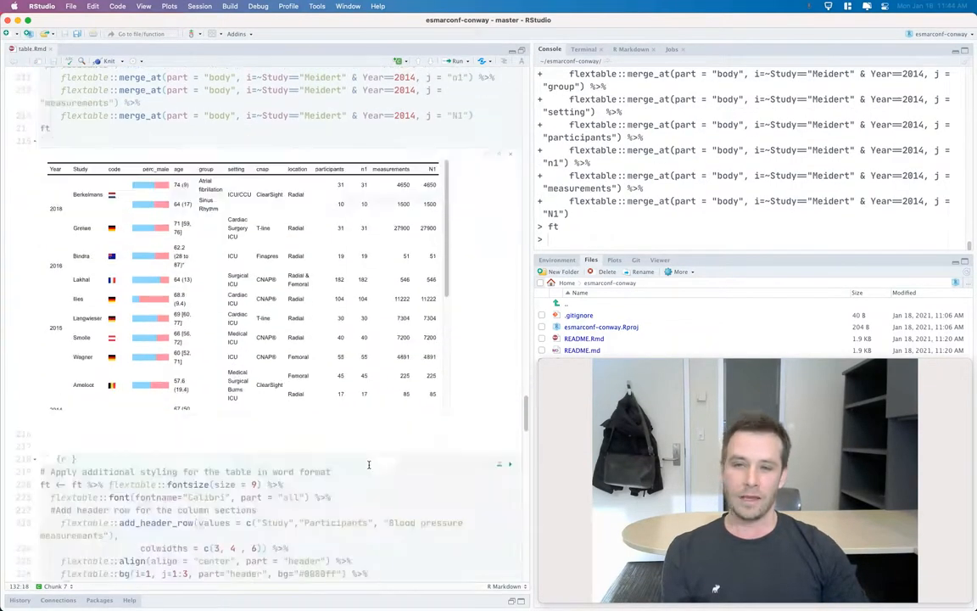
pyautogui.scroll(-3)
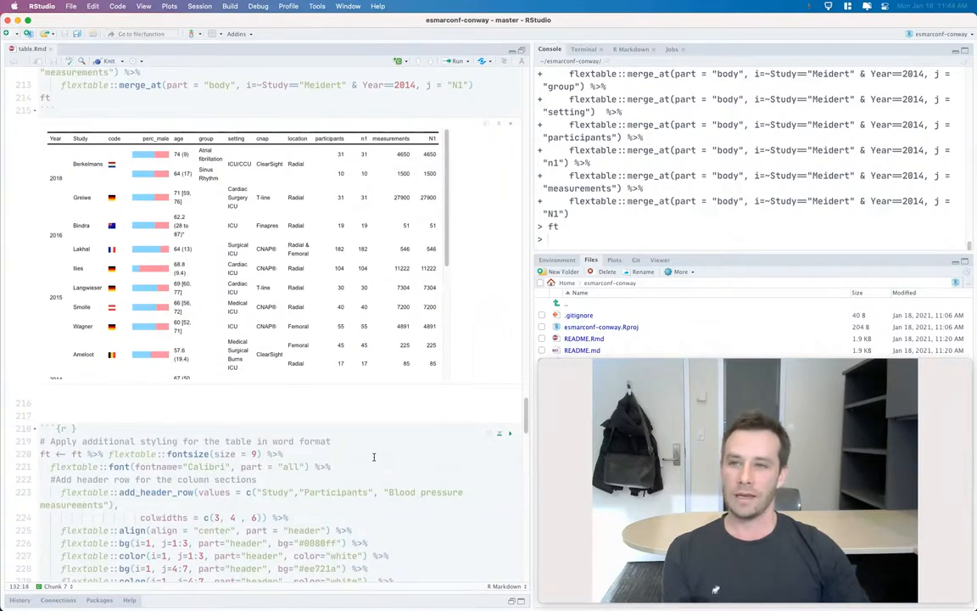
pyautogui.scroll(-3)
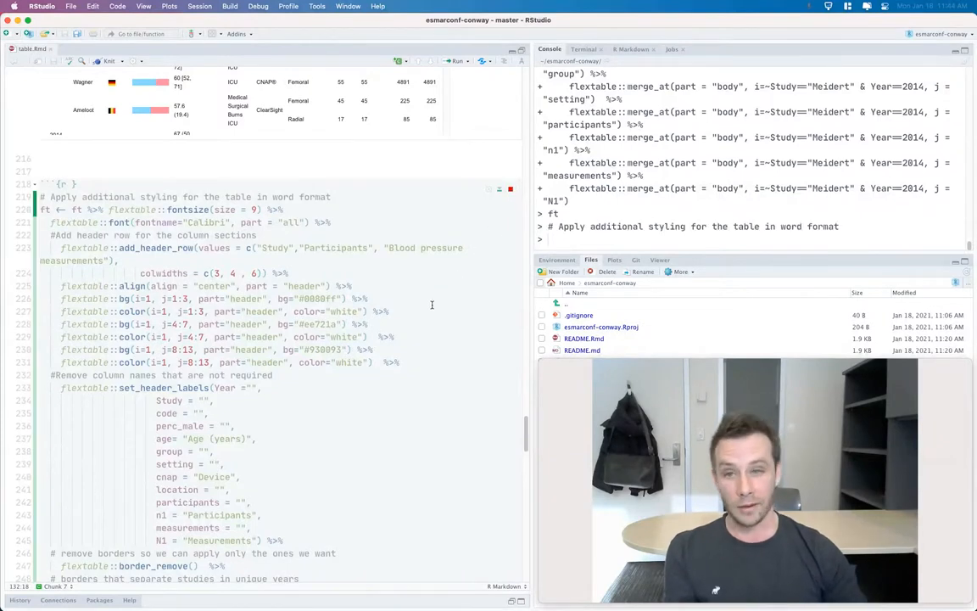
pyautogui.moveTo(425, 423)
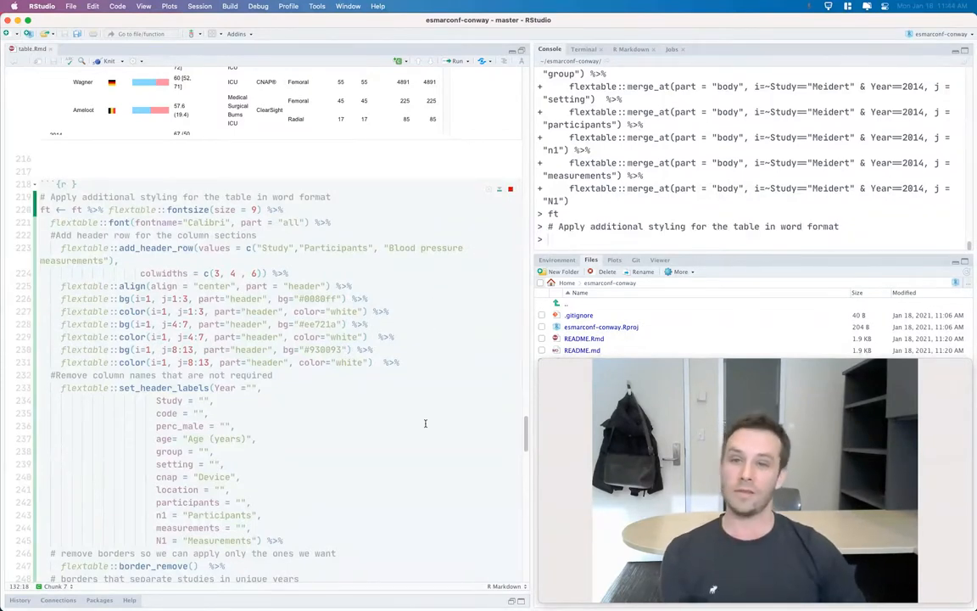
# - Apply fonts, a coloured grouped header row, renamed labels, widths and age/measurement footnotes
pyautogui.scroll(-3)
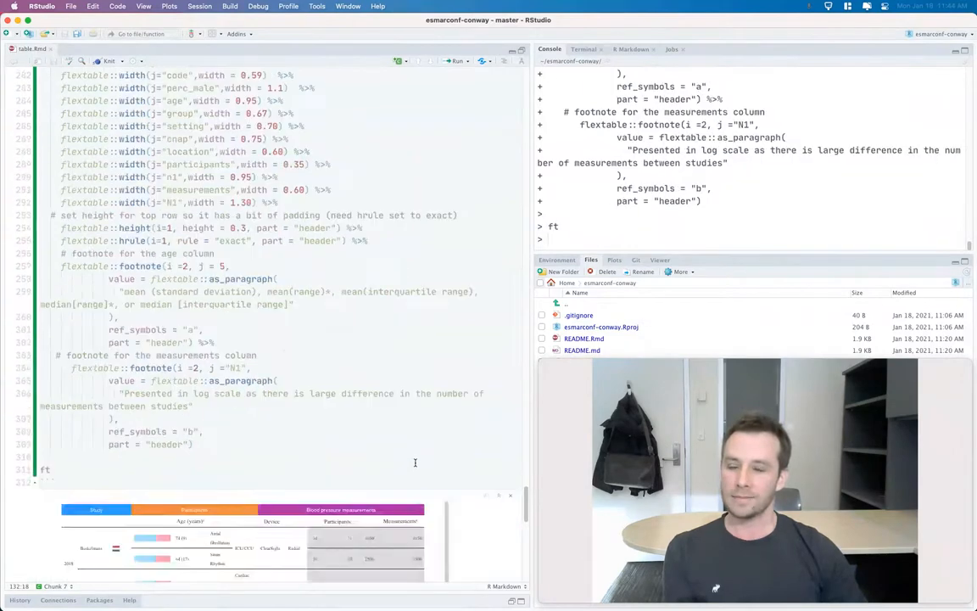
pyautogui.scroll(-3)
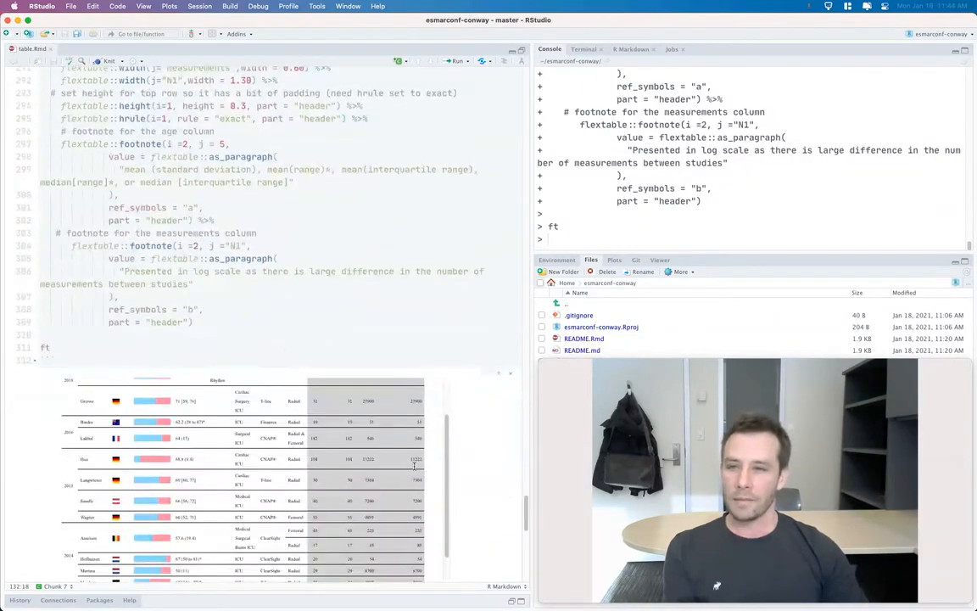
pyautogui.scroll(-3)
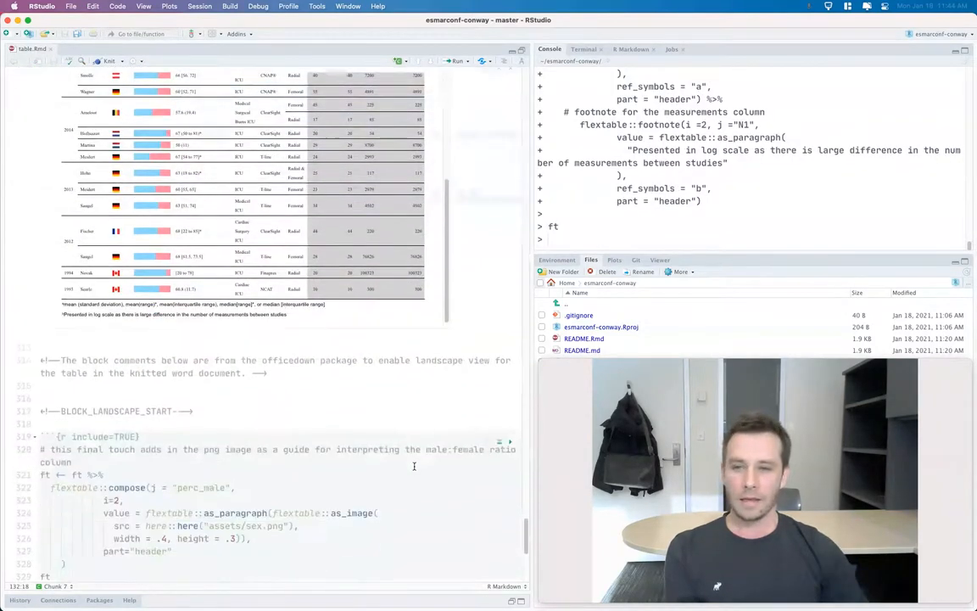
# - Put the assets/sex.png male/female icon into the perc_male column header
pyautogui.scroll(-3)
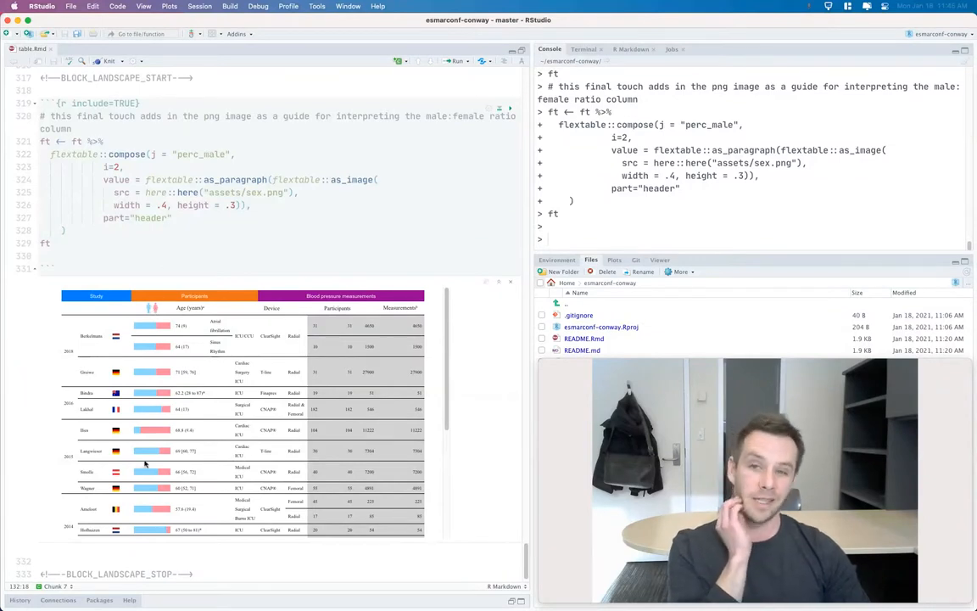
pyautogui.moveTo(269, 299)
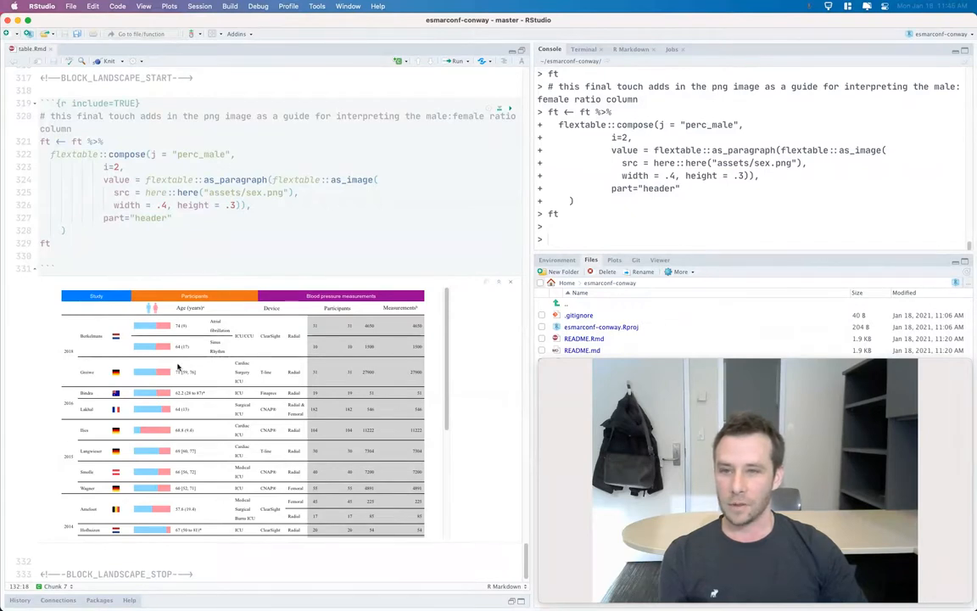
pyautogui.scroll(-3)
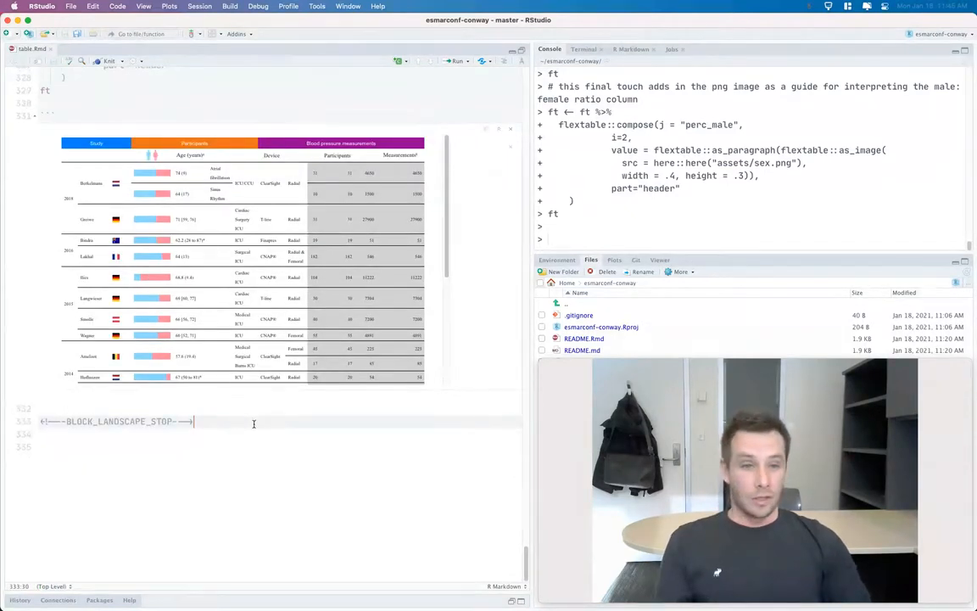
pyautogui.scroll(3)
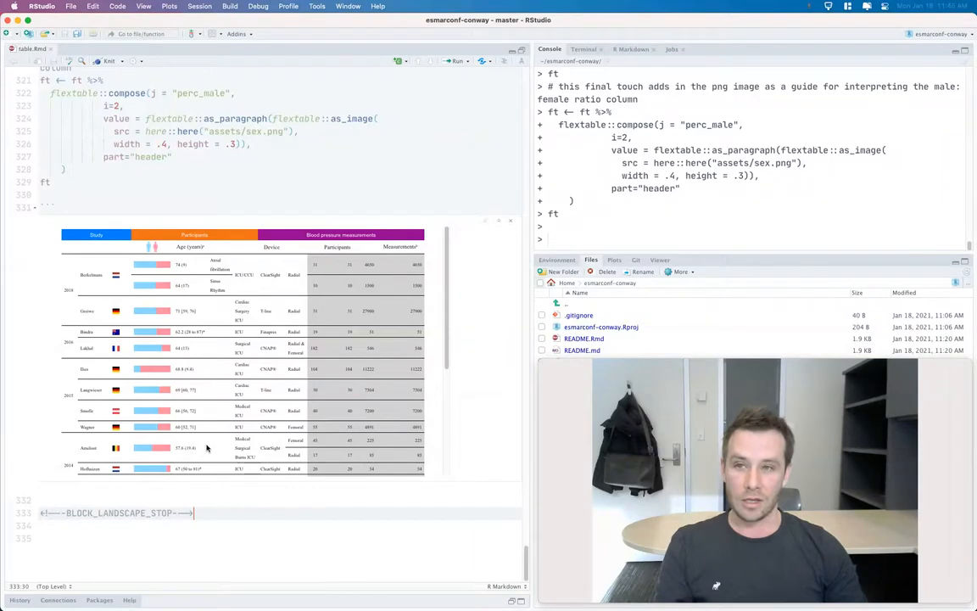
# - Knit table.Rmd into a landscape .docx Word document
pyautogui.scroll(3)
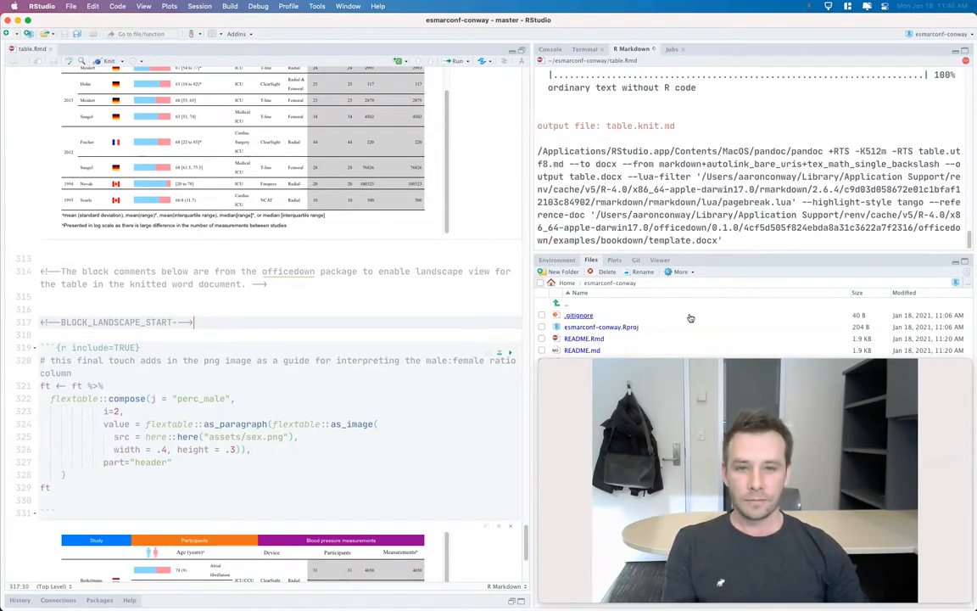
pyautogui.click(549, 48)
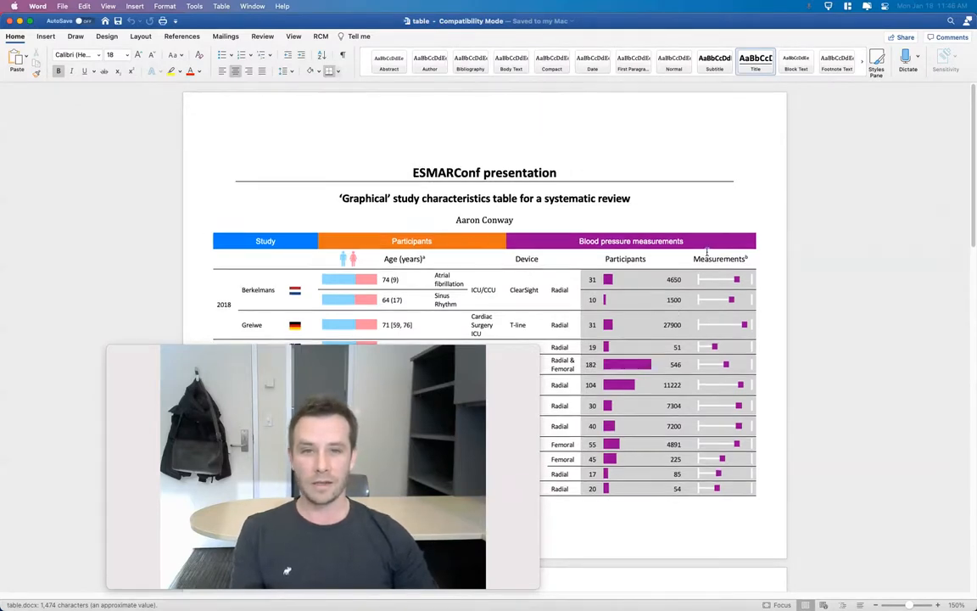
pyautogui.scroll(3)
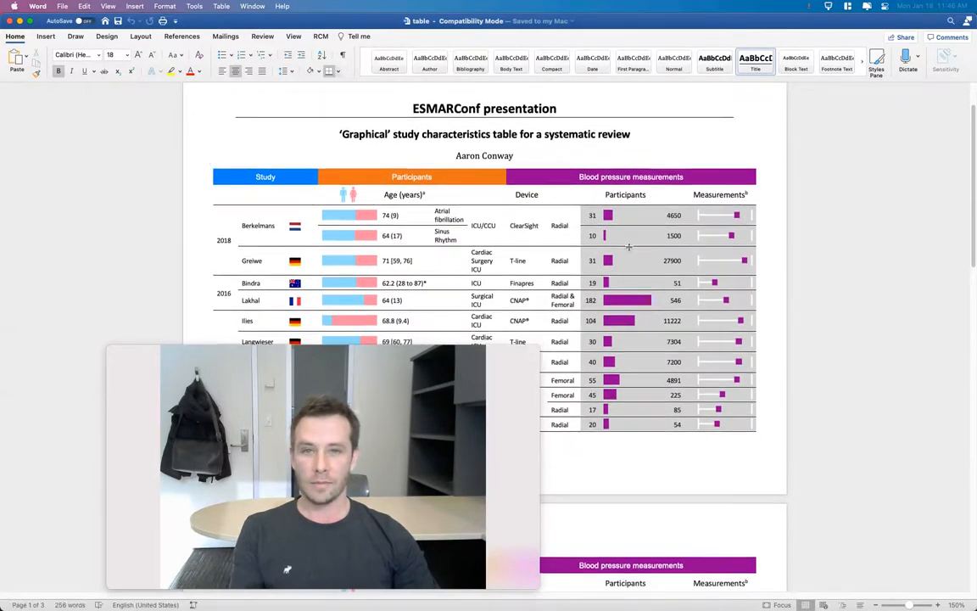
pyautogui.scroll(-3)
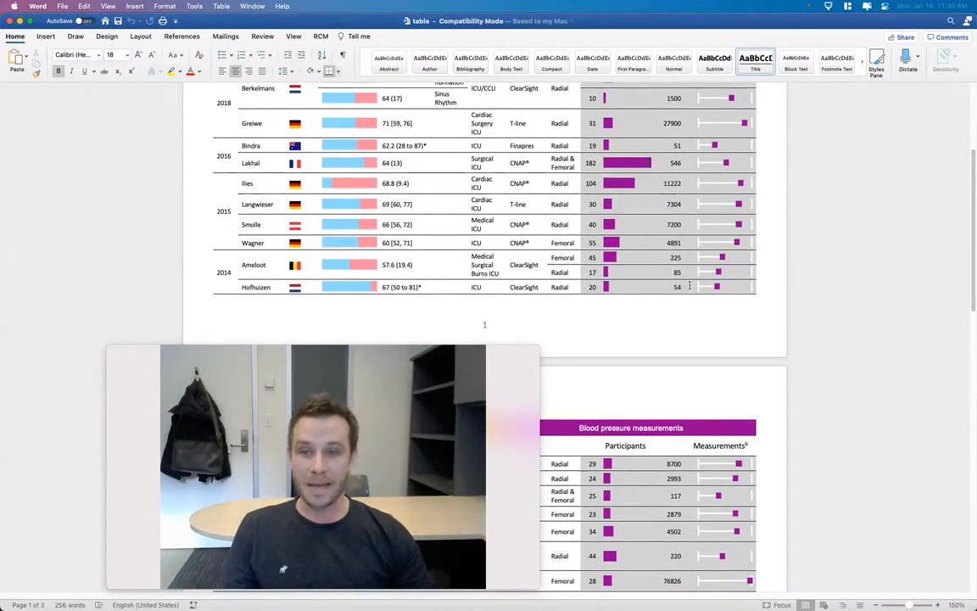
pyautogui.scroll(3)
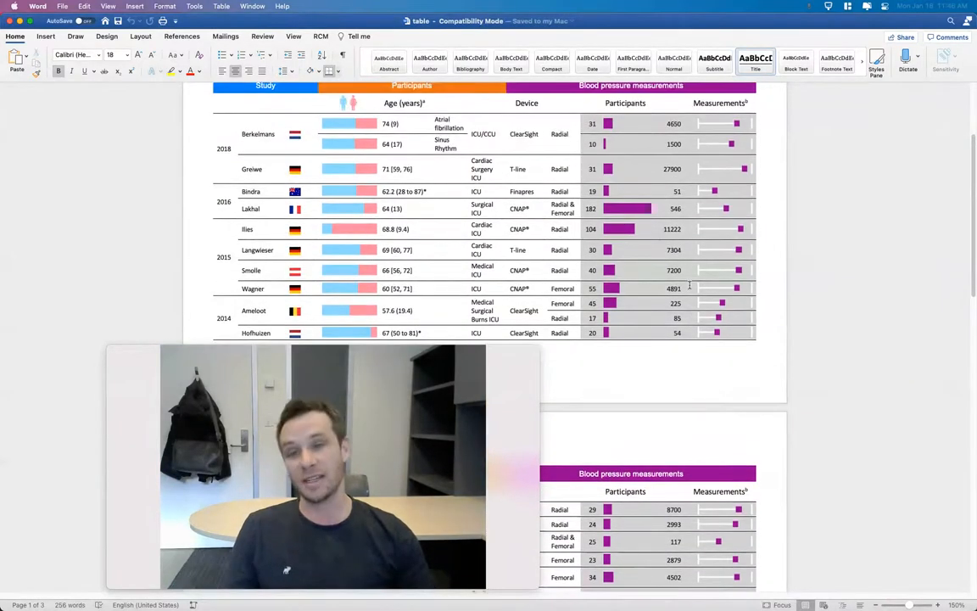